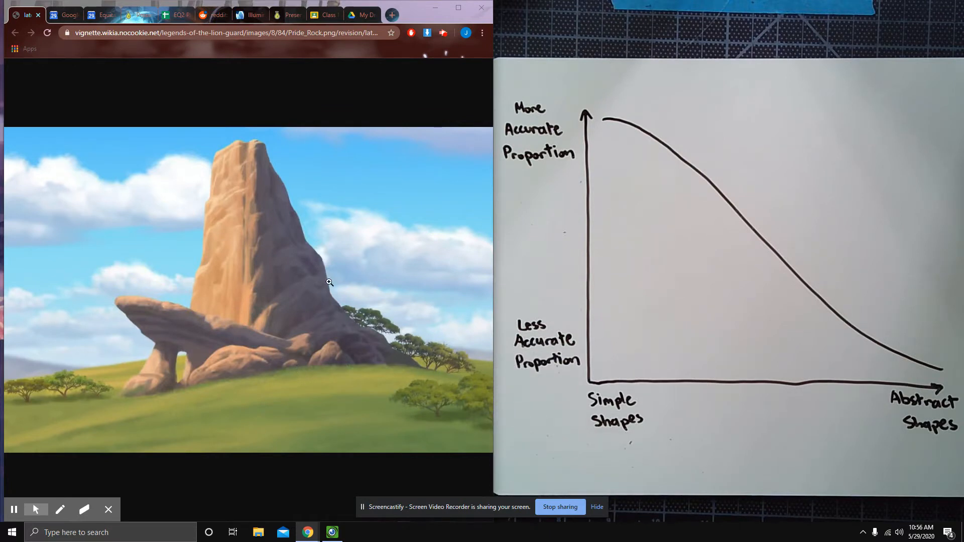
{"action": "left_click", "coordinate": [217, 98]}
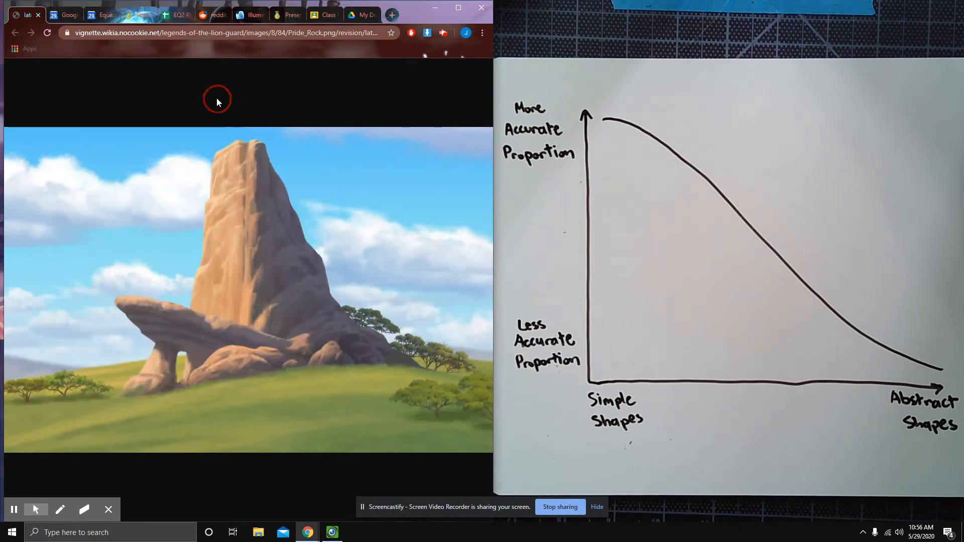
{"action": "mouse_move", "coordinate": [224, 120]}
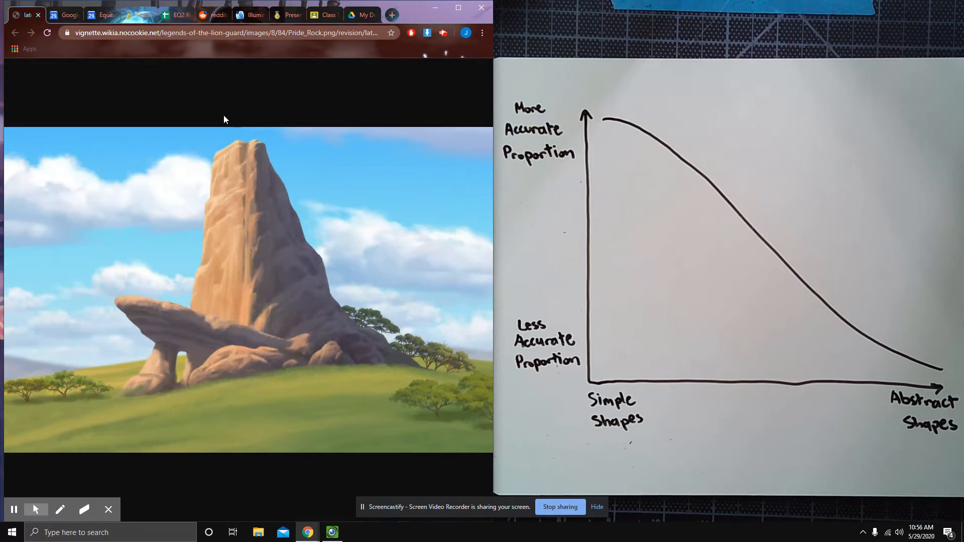